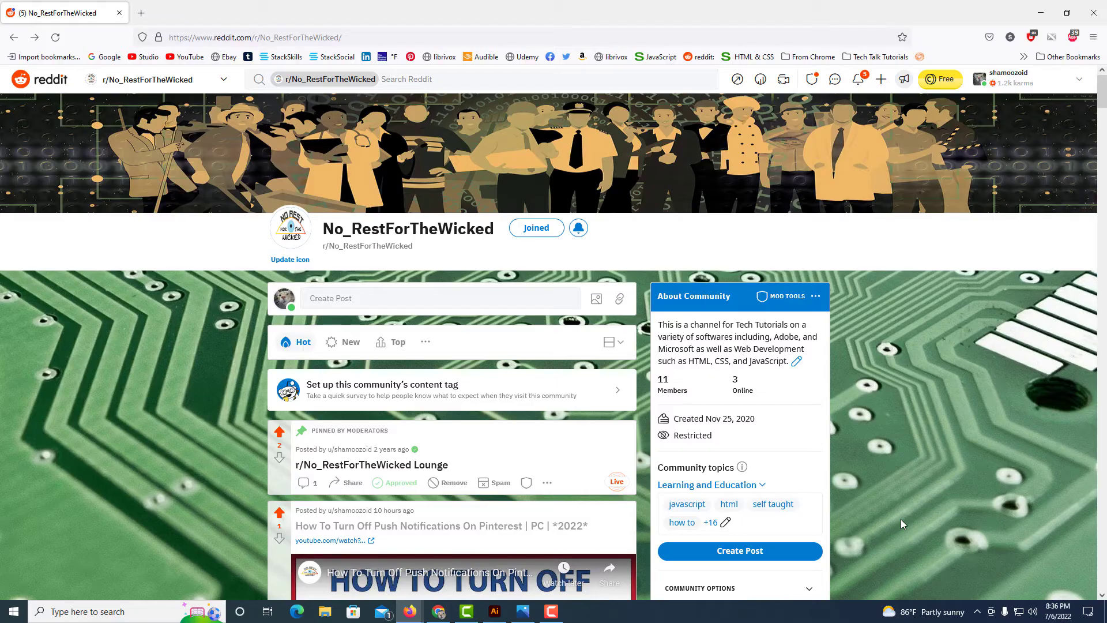
mouse_move(469, 526)
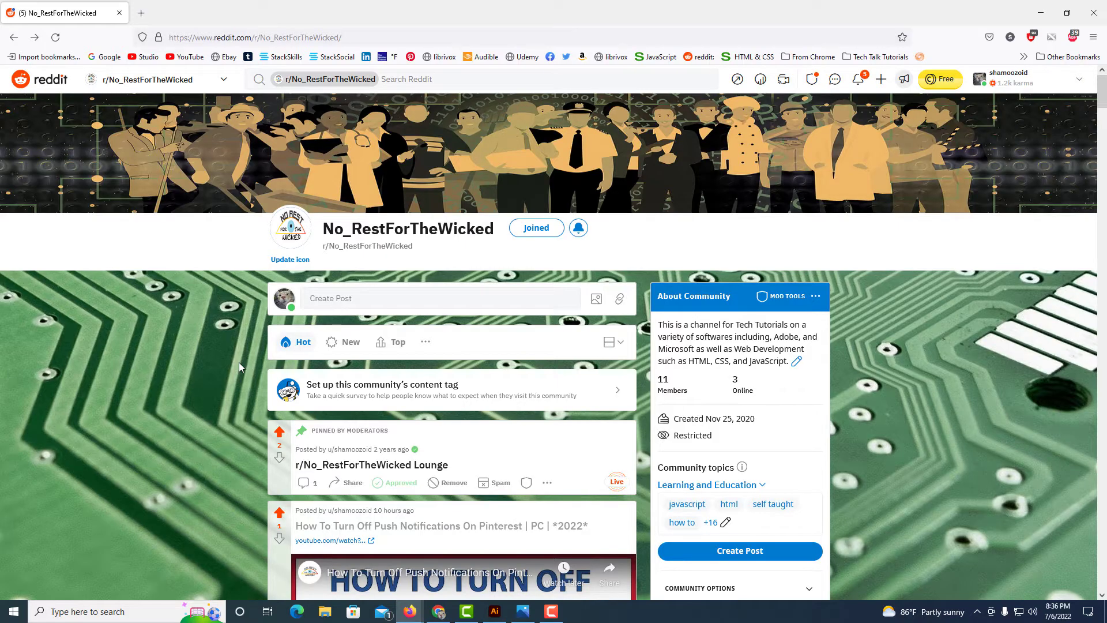
- Start a new r/No_RestForTheWicked text post titled 'Hello' with body 'Visit My YouTube Channel'
left_click(440, 298)
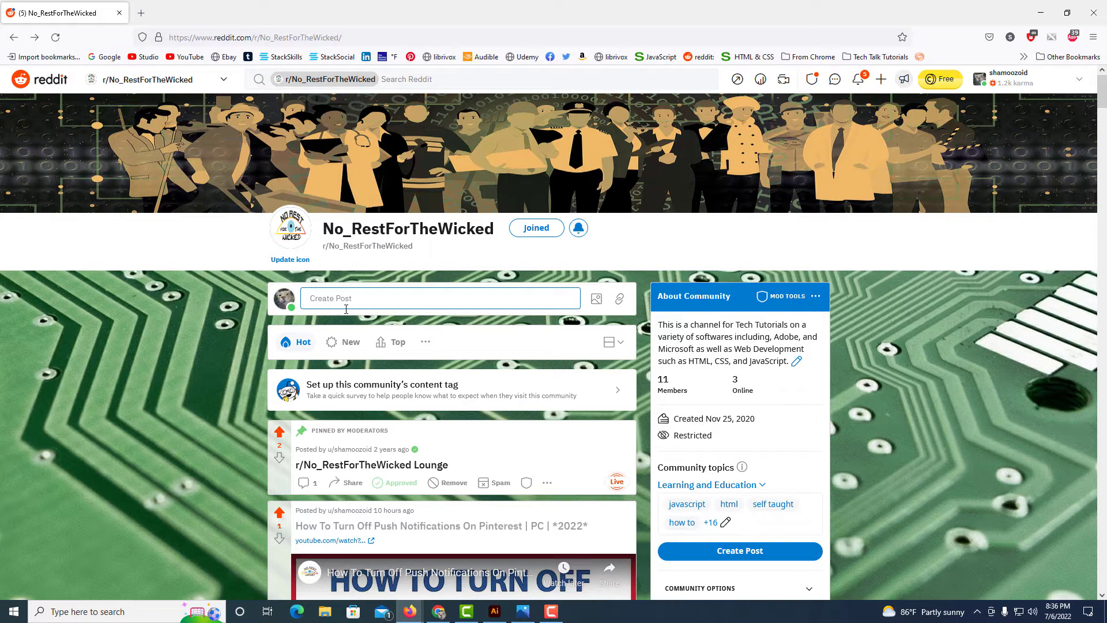
left_click(438, 298)
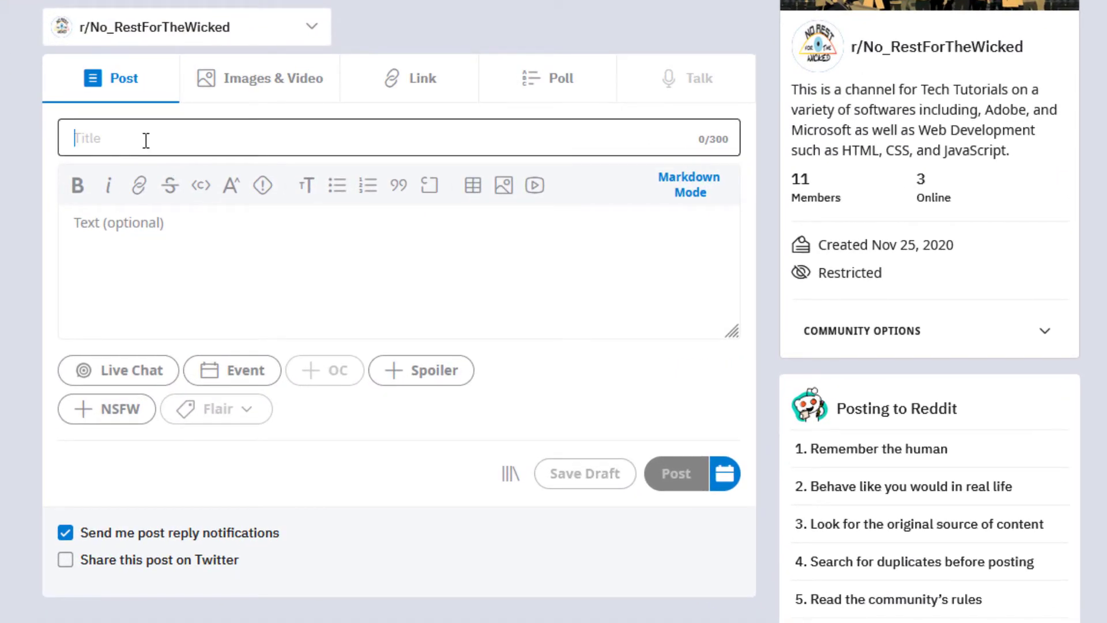
type("Hello")
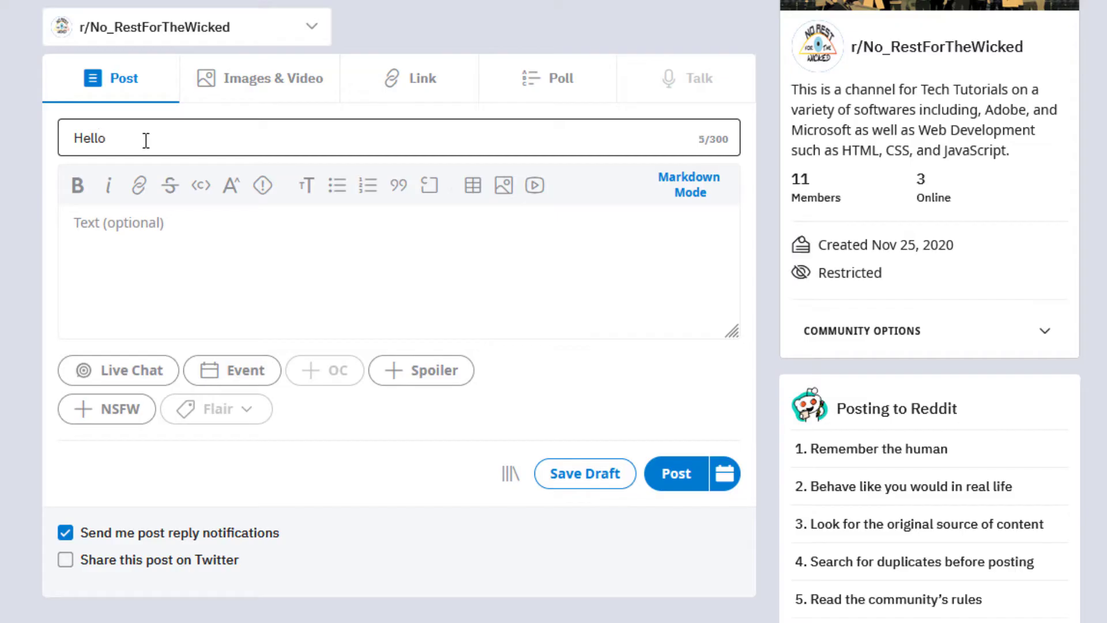
left_click(200, 316)
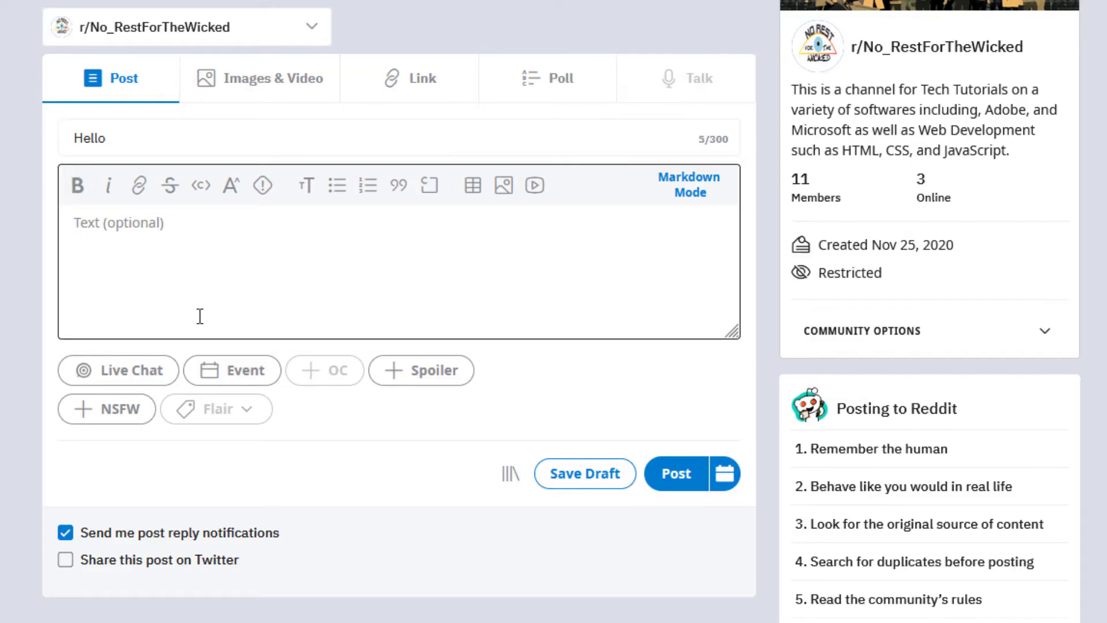
type("Vi")
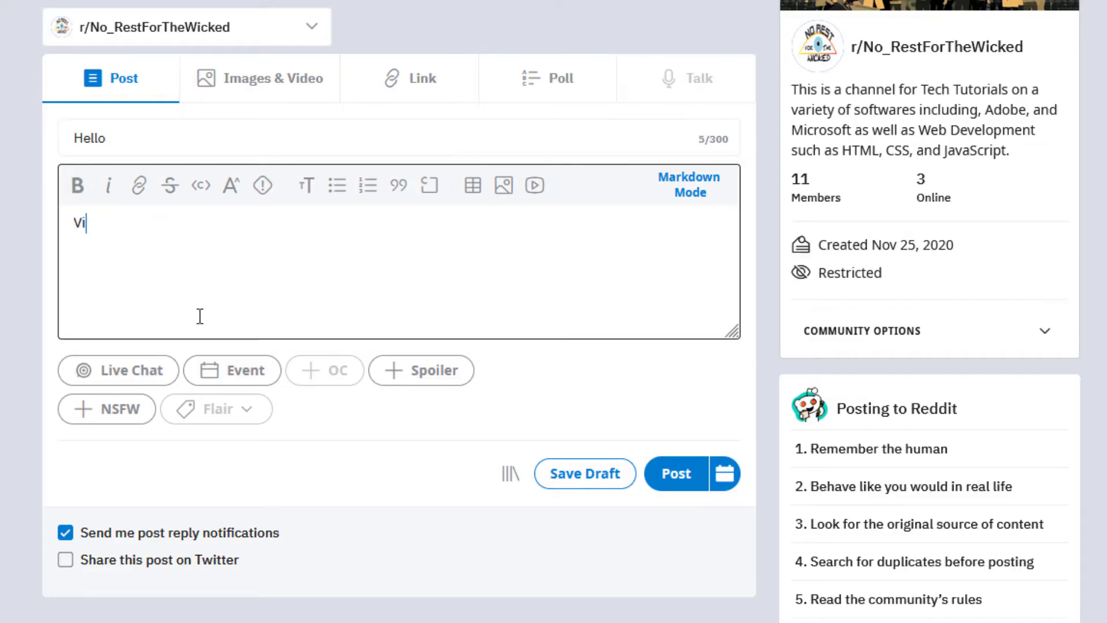
type("sit My Y")
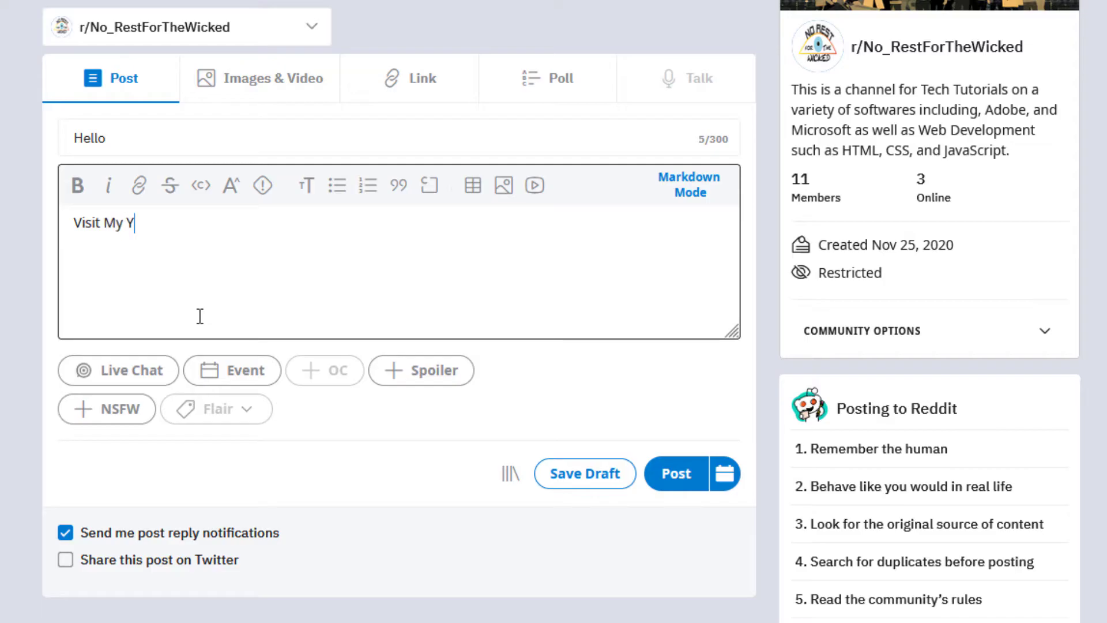
type("ouTube C")
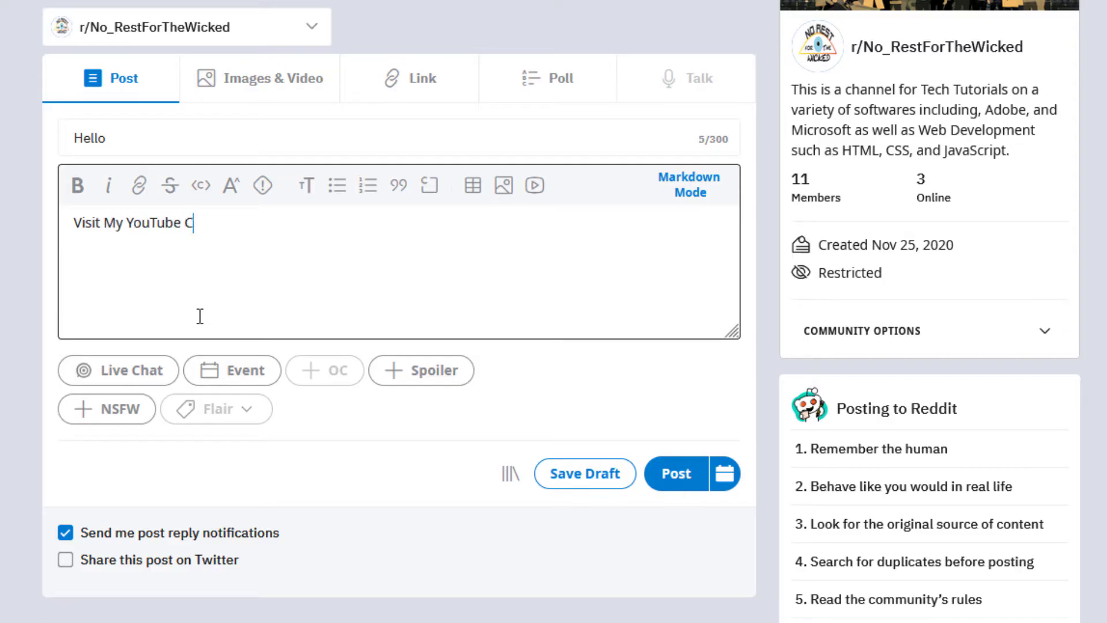
type("hannel")
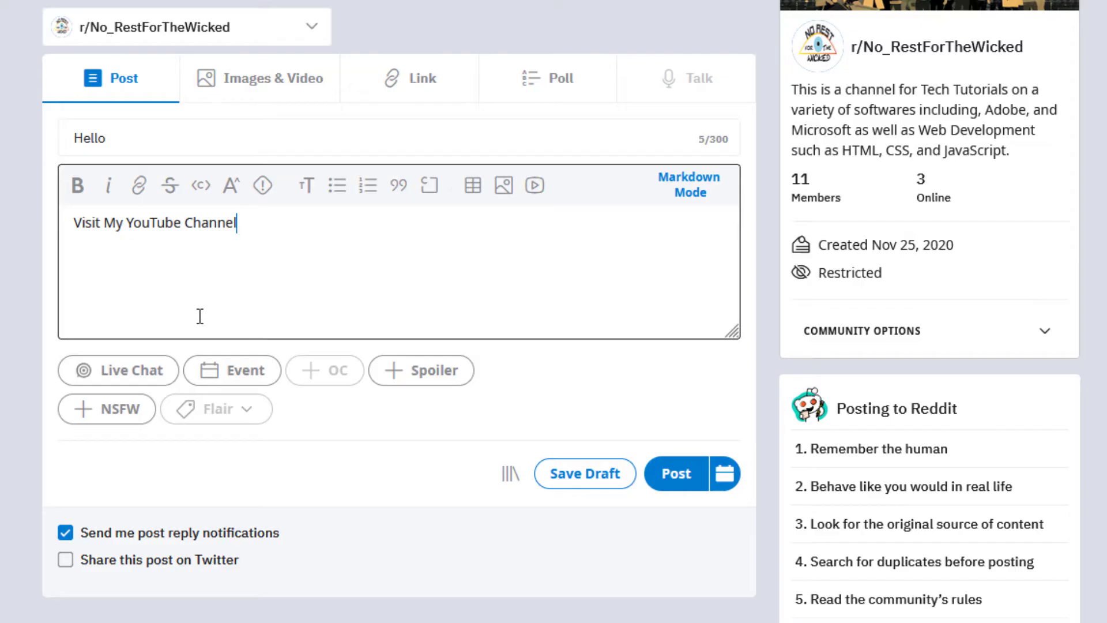
mouse_move(249, 328)
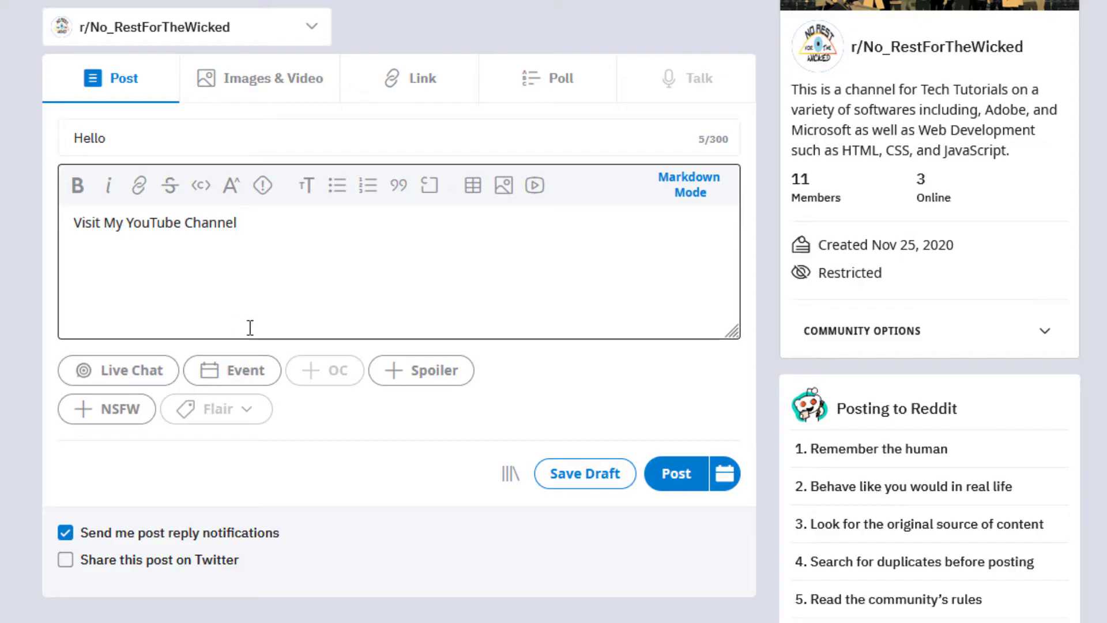
mouse_move(219, 252)
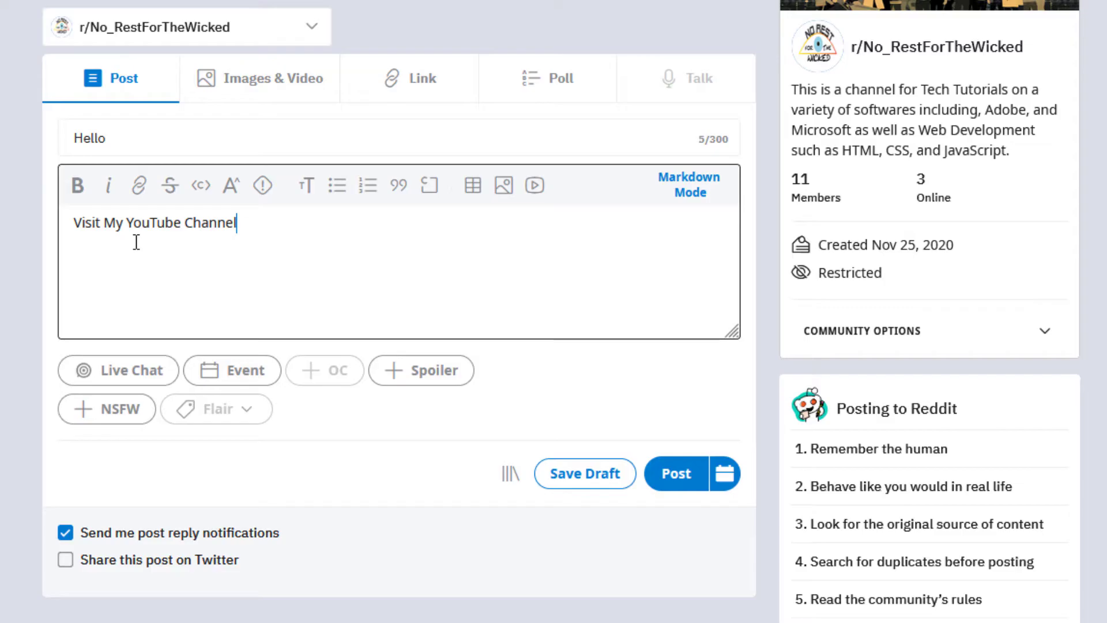
mouse_move(222, 240)
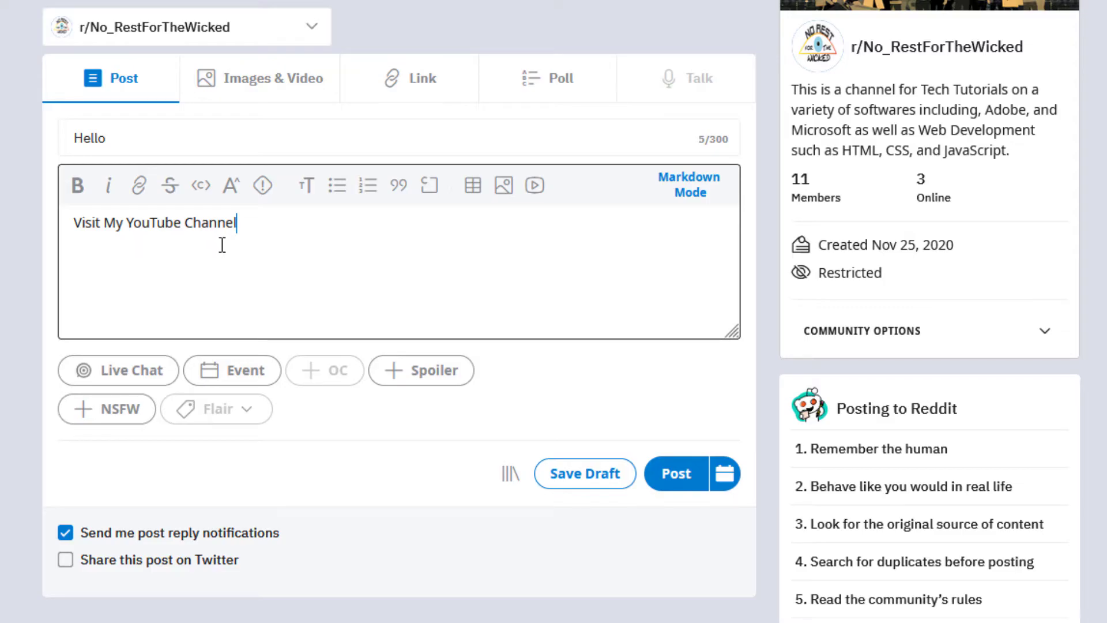
mouse_move(131, 241)
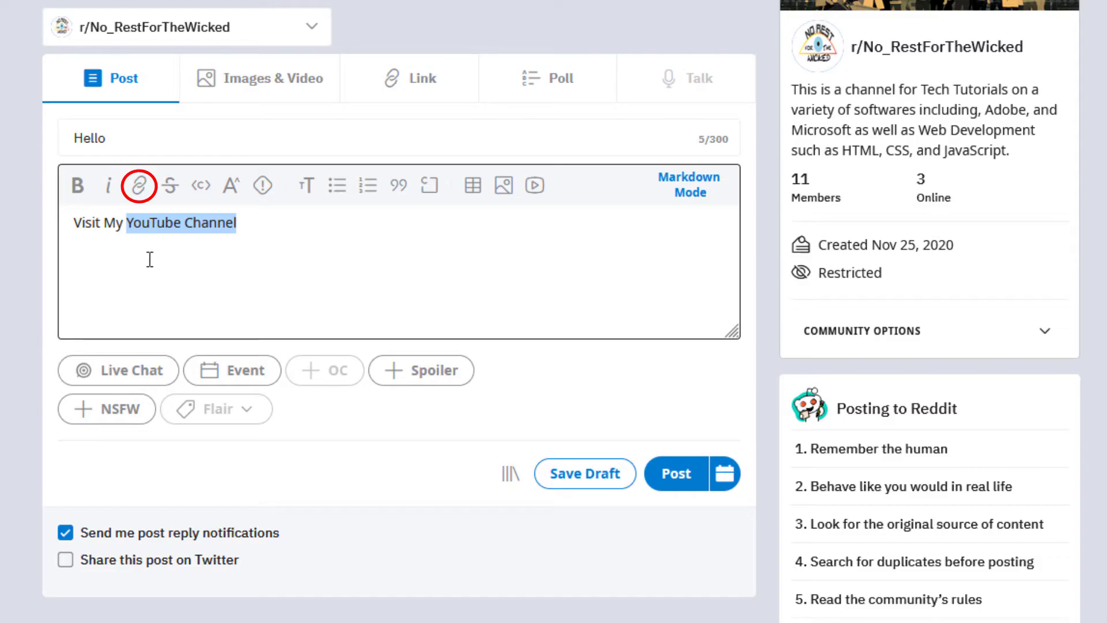
mouse_move(138, 186)
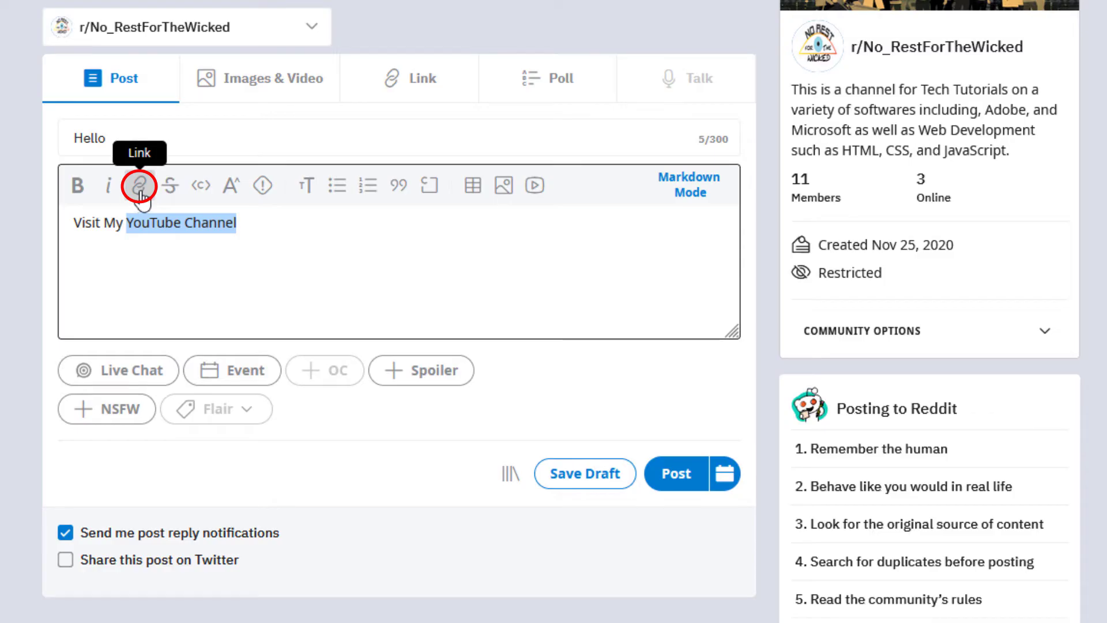
- Link 'YouTube Channel' in the body to youtube.com/channel/UCgJuF93Ju2cnA2m-yAGmmOA
left_click(139, 185)
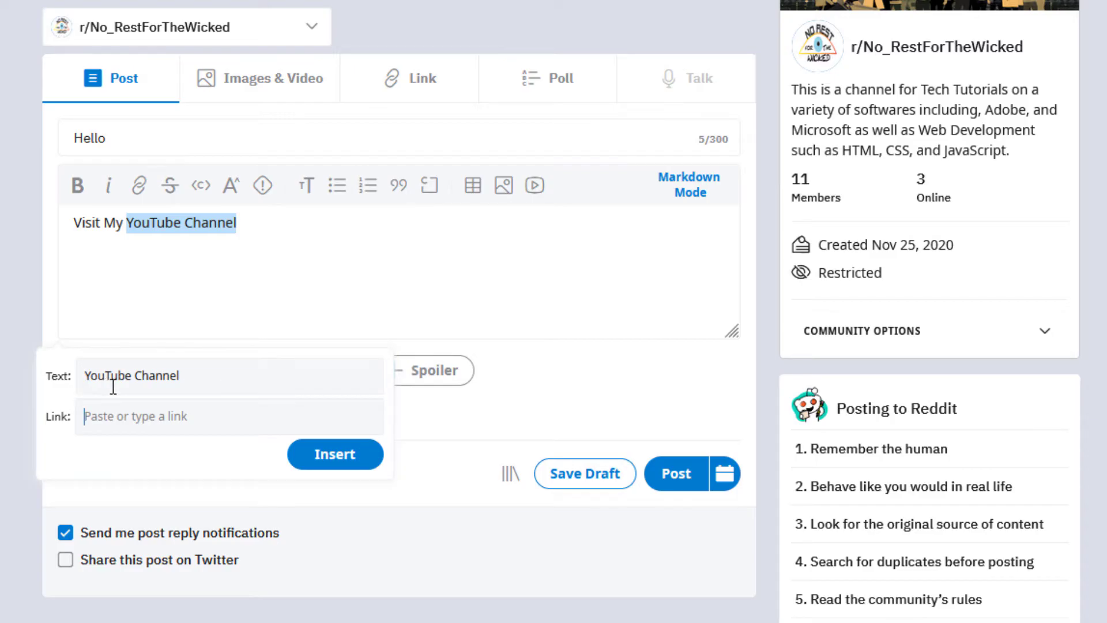
mouse_move(187, 262)
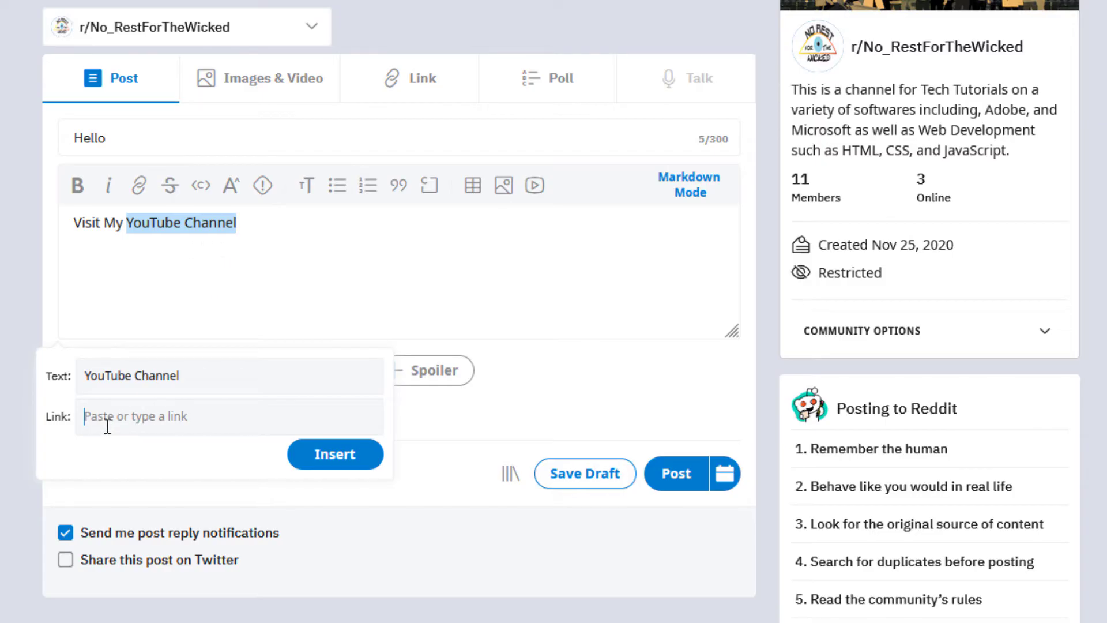
left_click(230, 416)
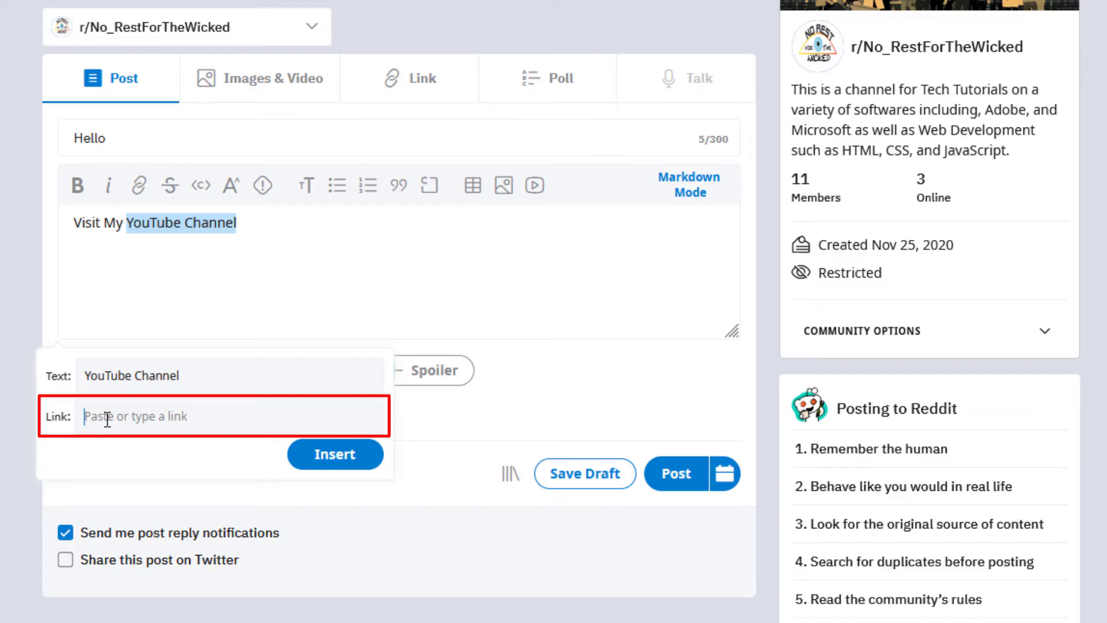
mouse_move(147, 485)
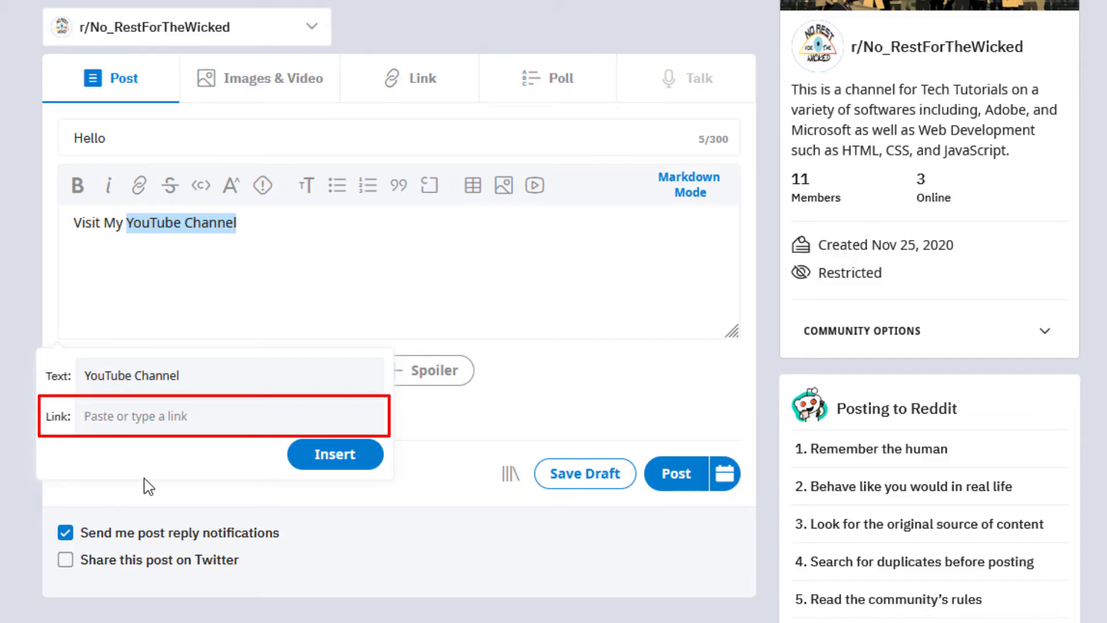
type("youtube.com/channel/UCgJuF93Ju2cnA2m-yAGmmOA")
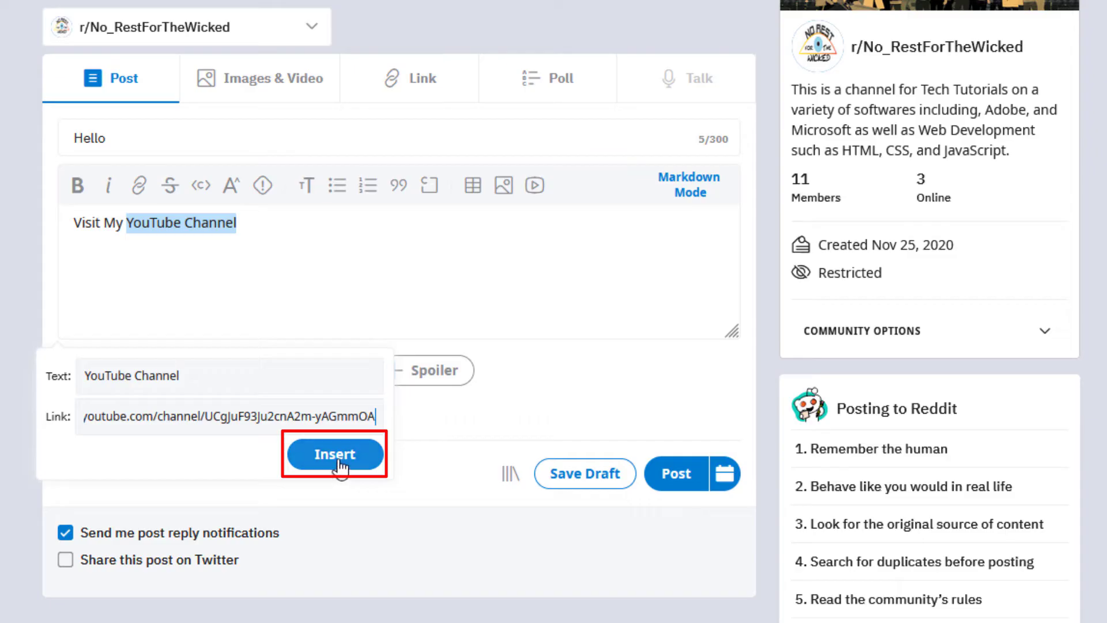
left_click(335, 454)
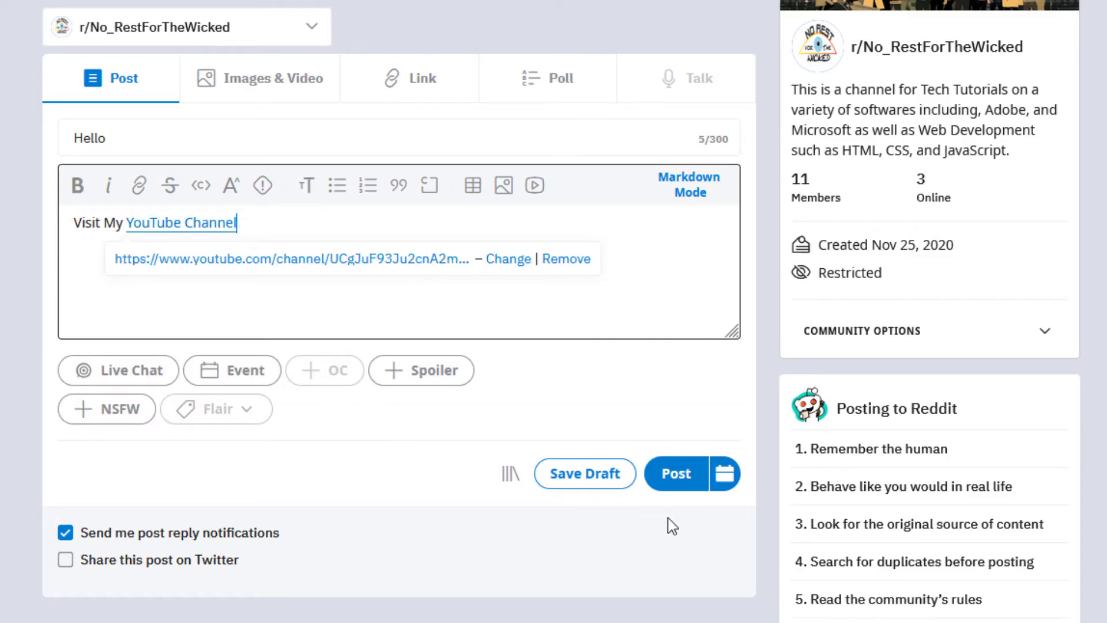
mouse_move(137, 240)
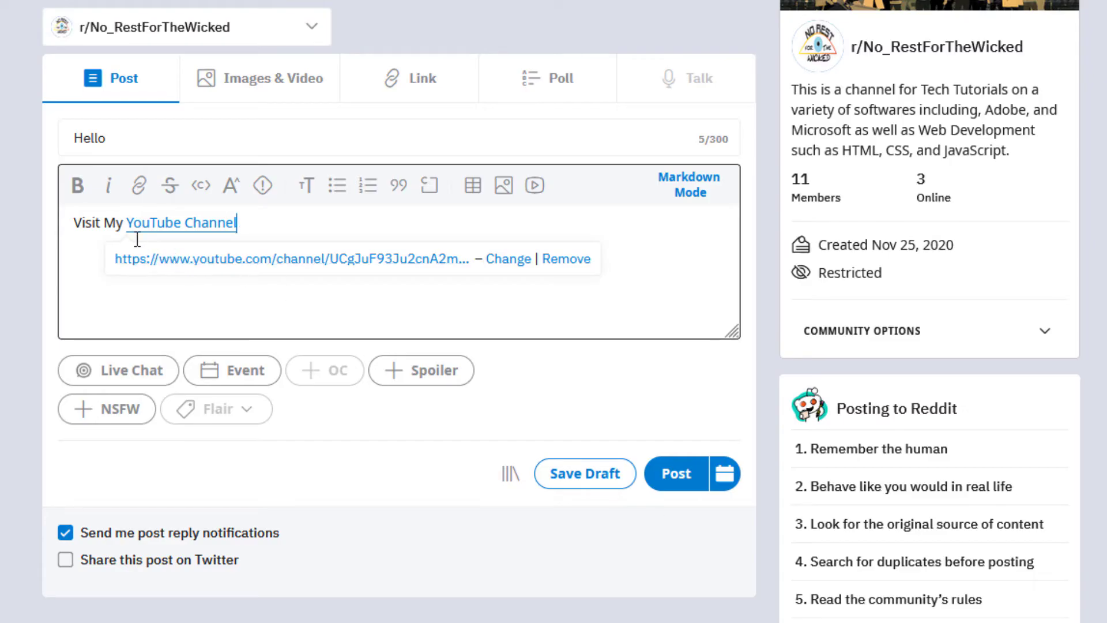
mouse_move(242, 228)
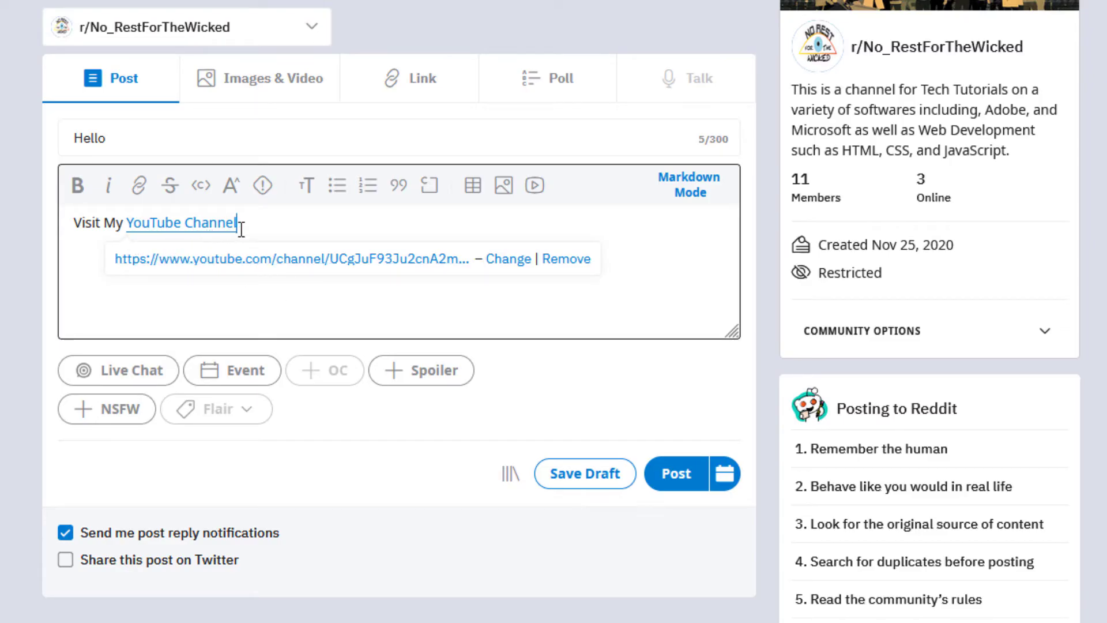
mouse_move(583, 476)
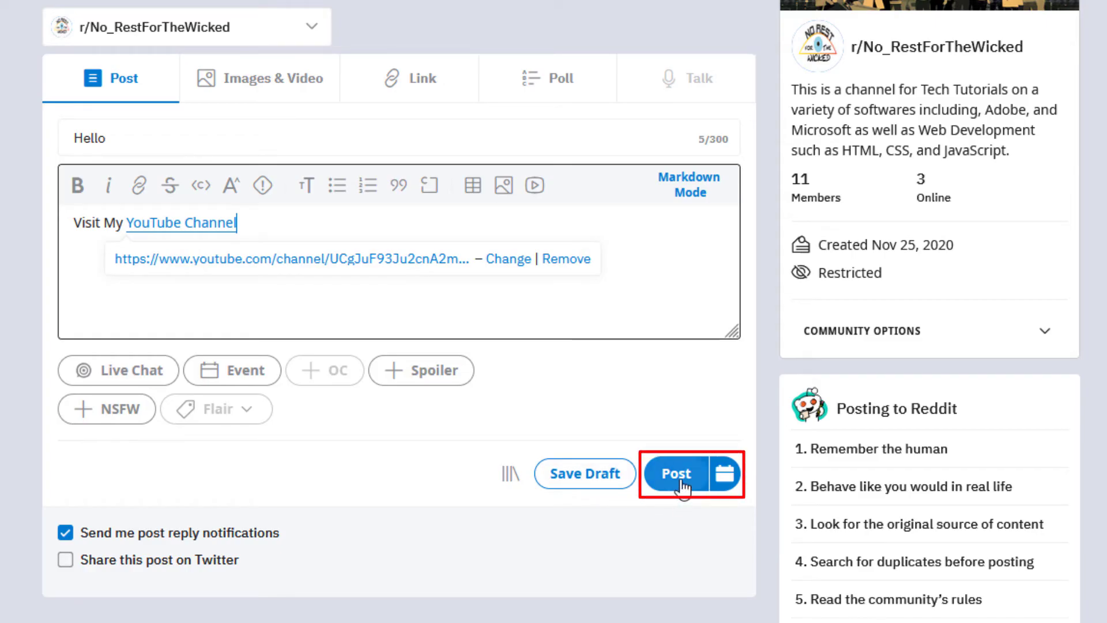
- Publish the Hello post to r/No_RestForTheWicked with its linked YouTube Channel text
left_click(675, 473)
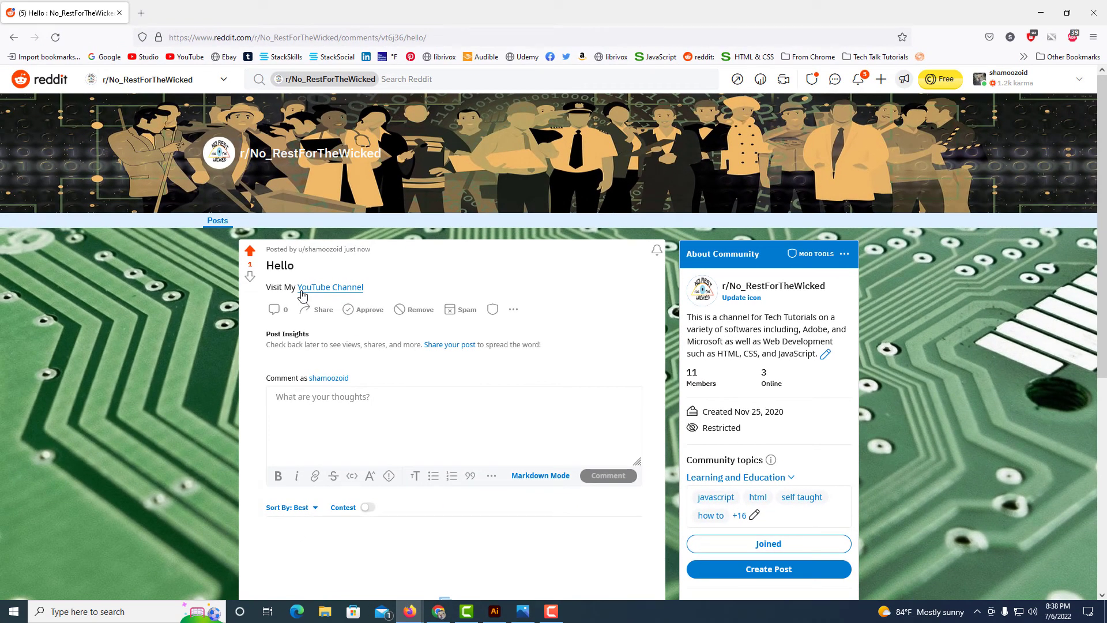
mouse_move(325, 294)
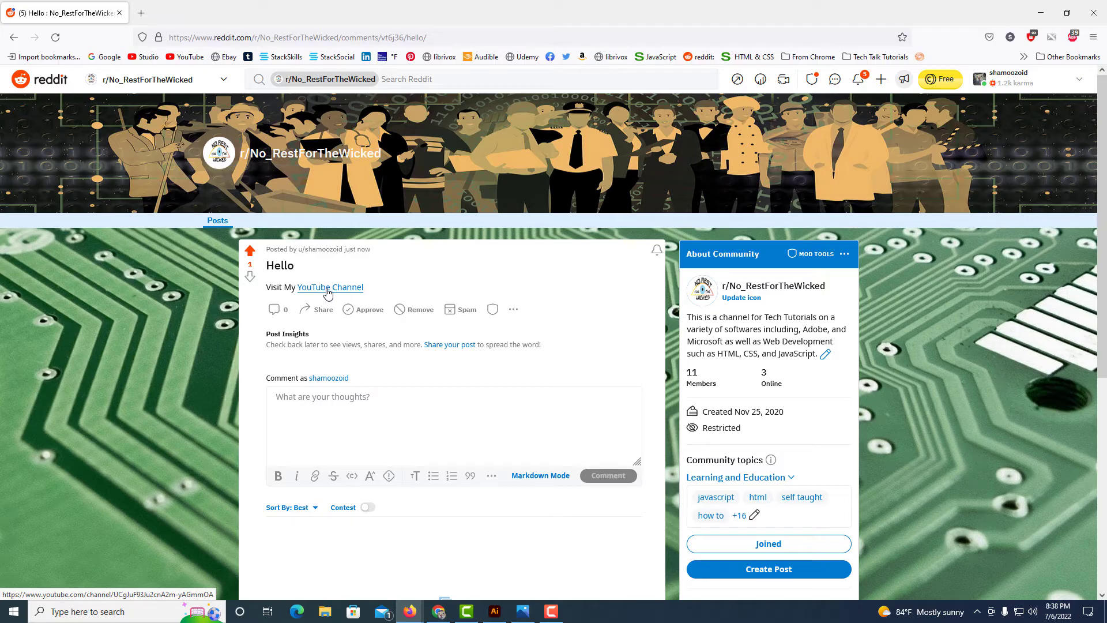
left_click(329, 287)
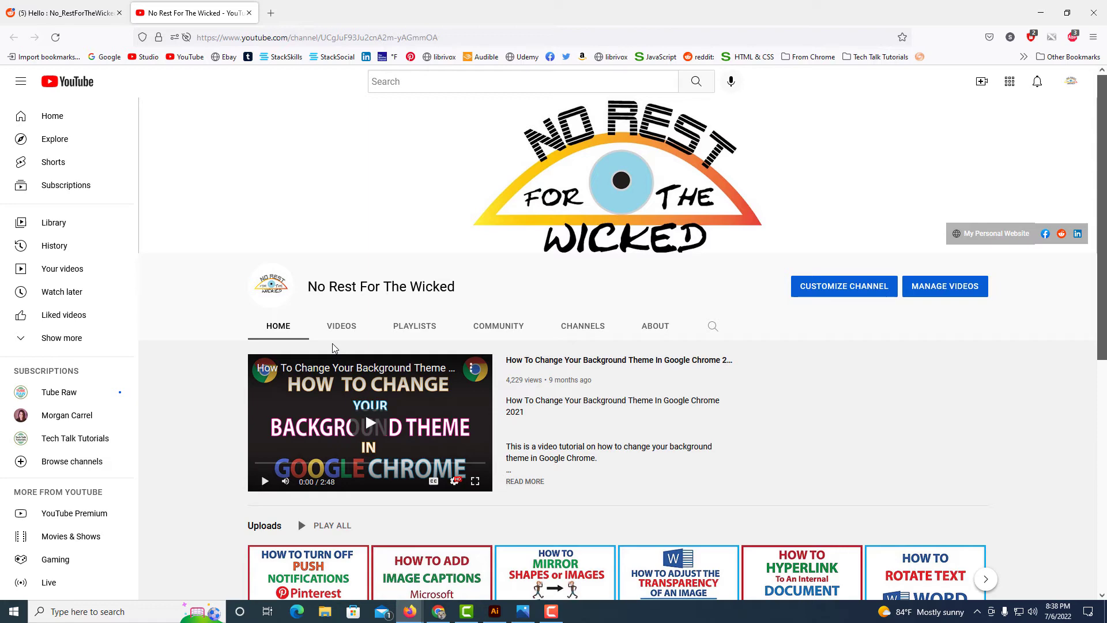
mouse_move(179, 87)
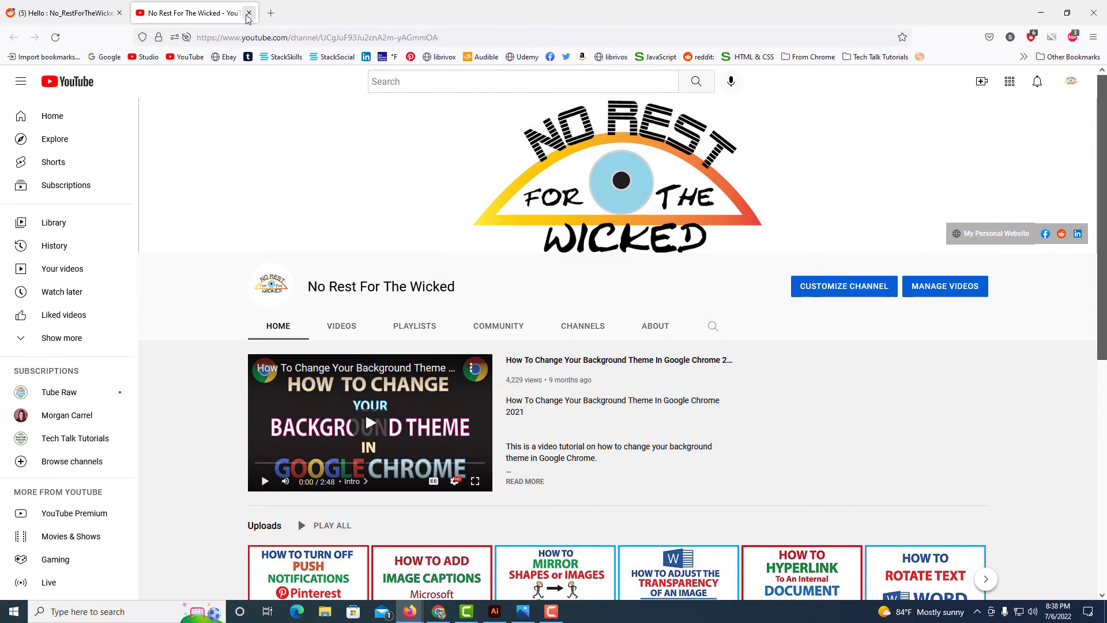
left_click(249, 13)
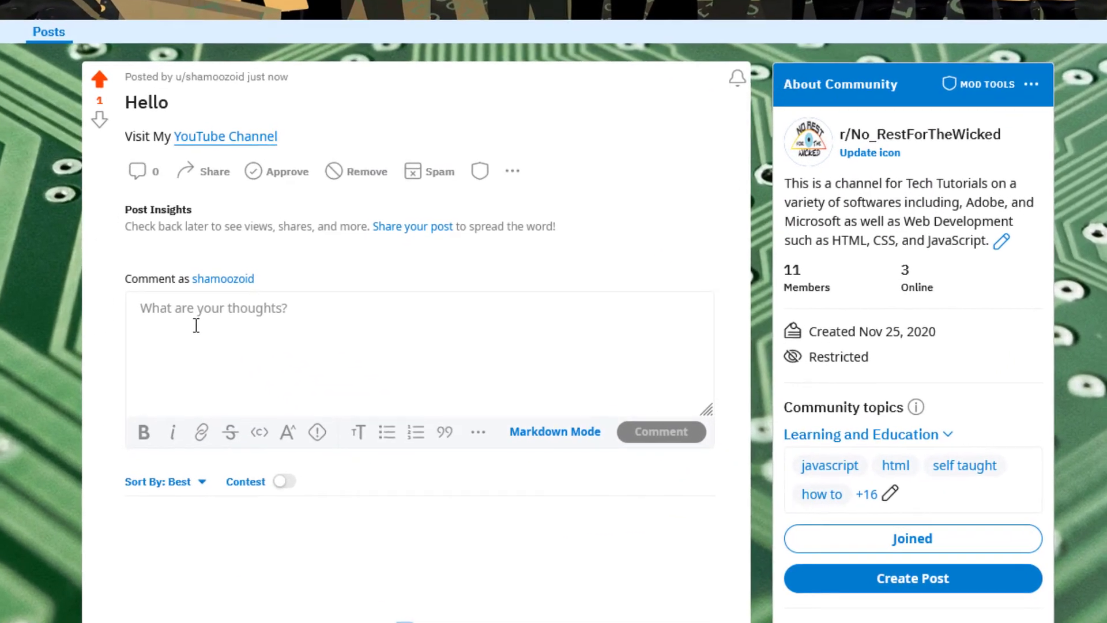
- Write a comment 'Visit My YouTube Channel' under the Hello post, not yet submitted
scroll("up", 3)
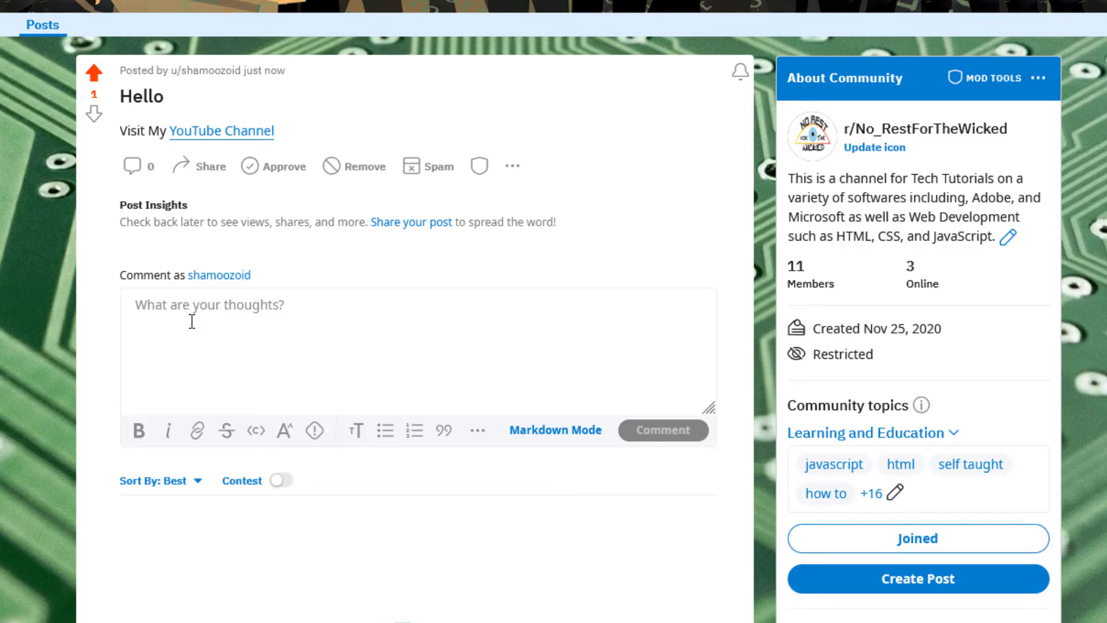
type("v")
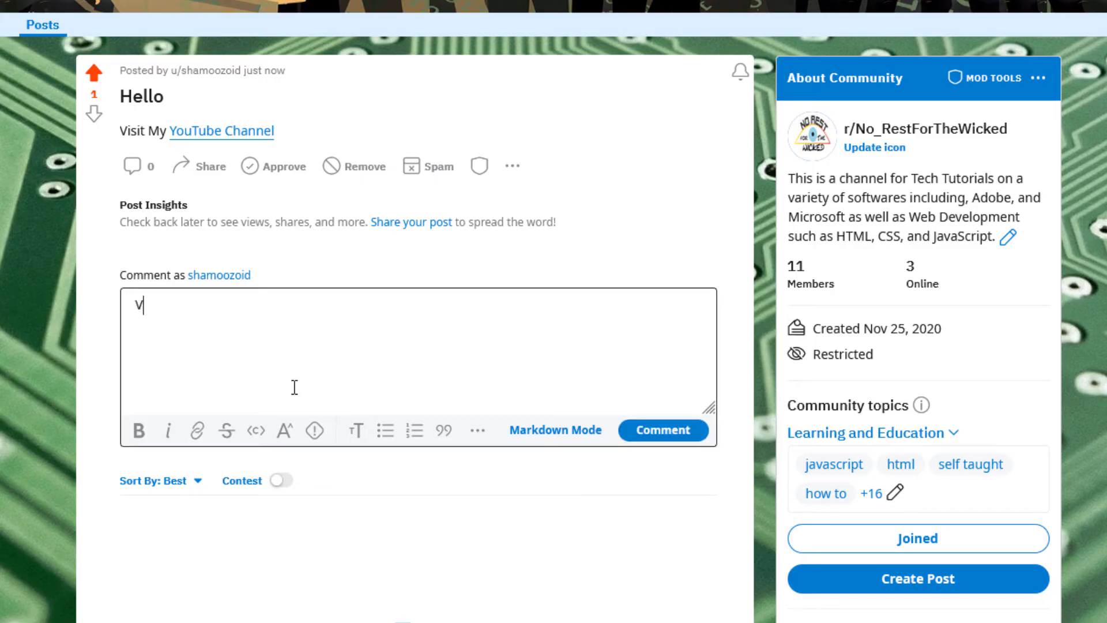
type("Visit My")
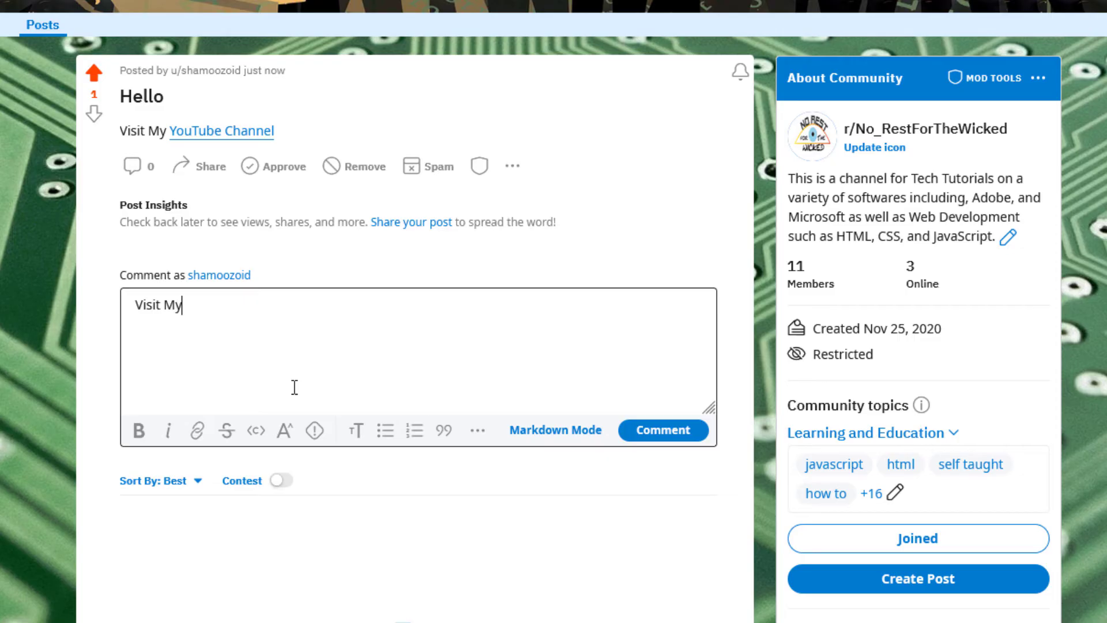
type("YouTube")
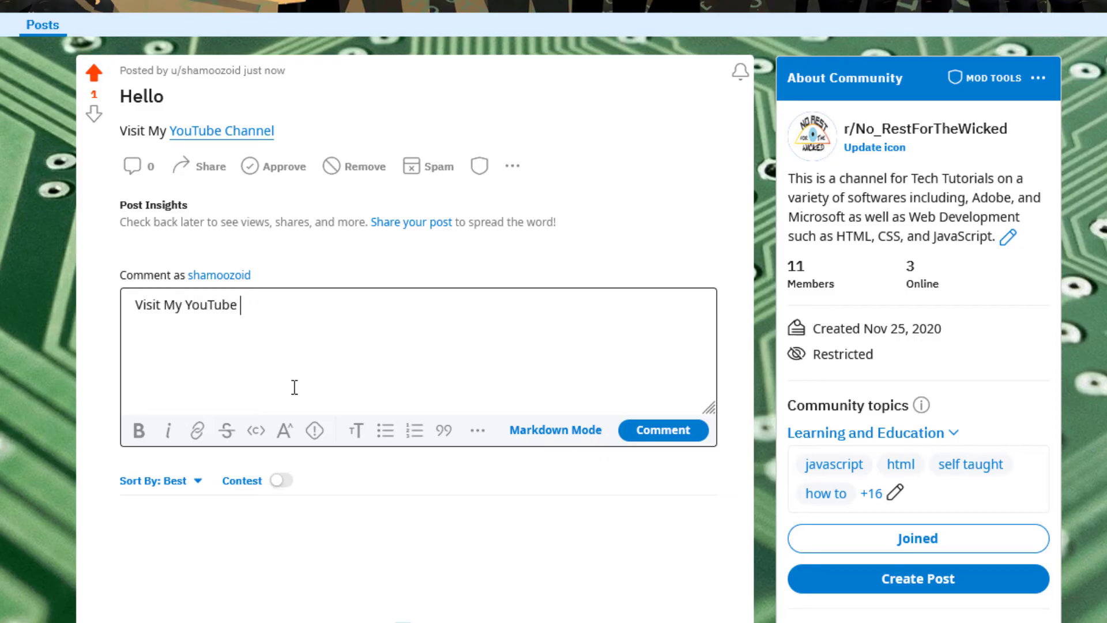
type("Channel")
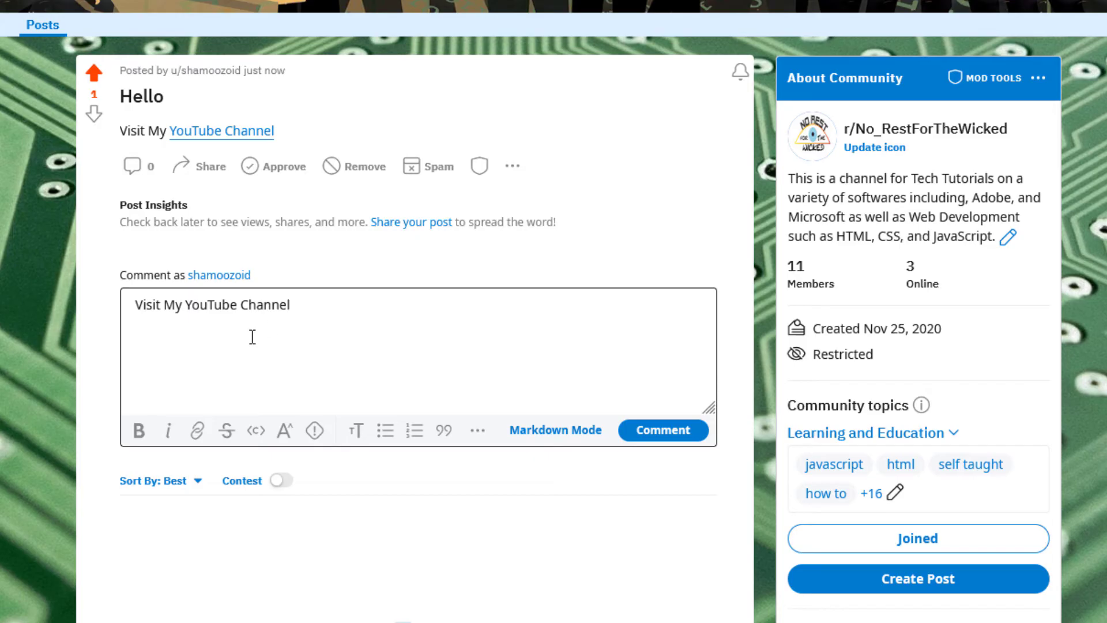
mouse_move(260, 318)
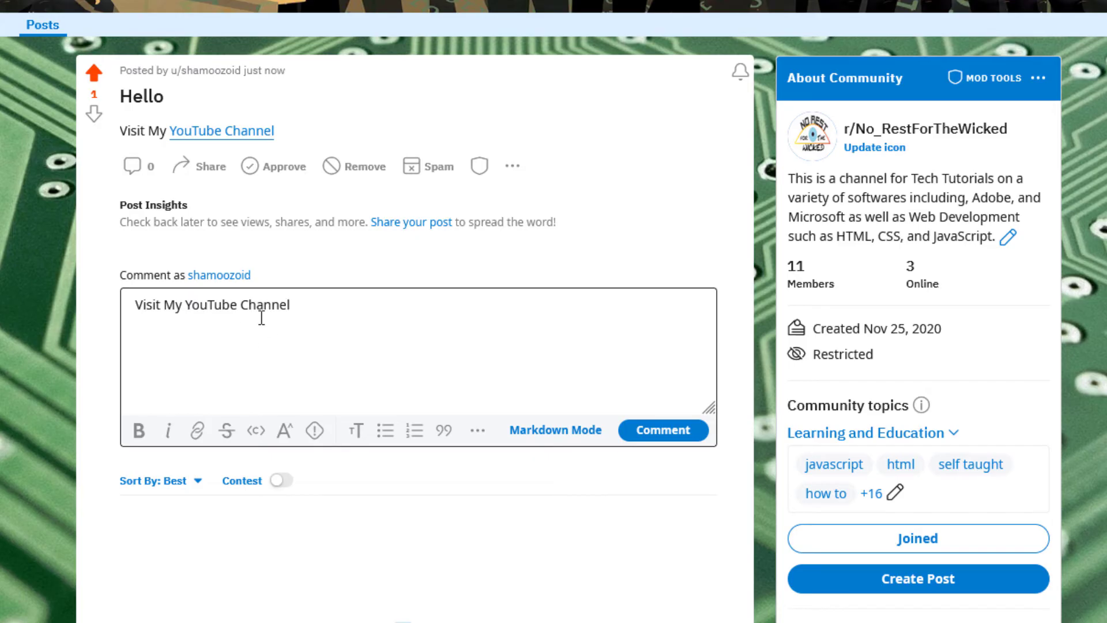
- Link the comment's 'YouTube Channel' words to the channel URL and post the comment
left_click(289, 305)
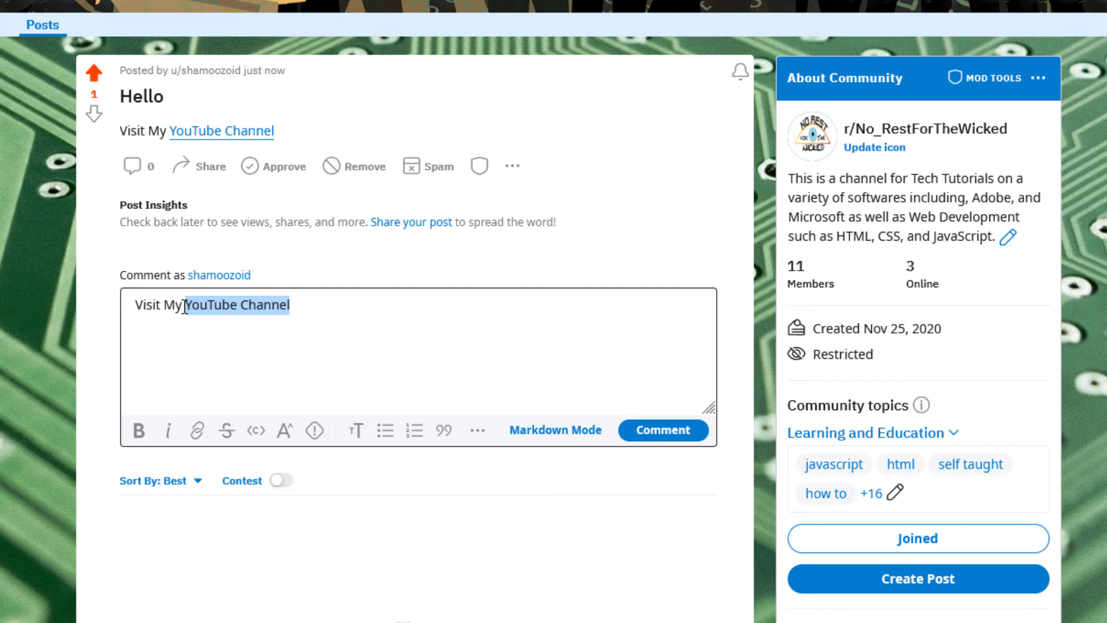
mouse_move(197, 430)
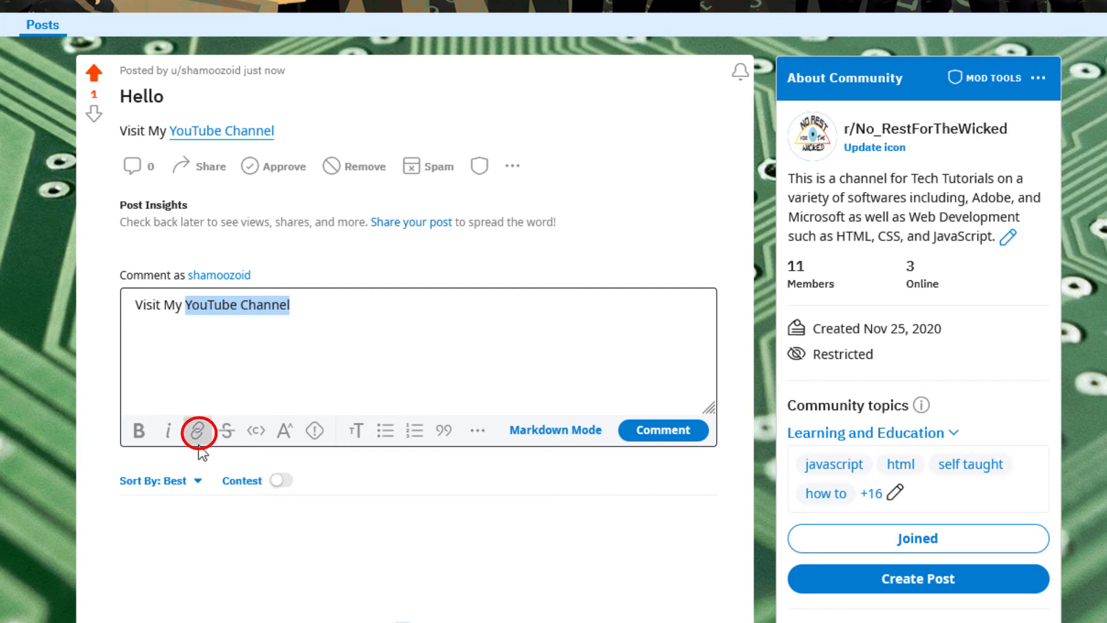
mouse_move(199, 430)
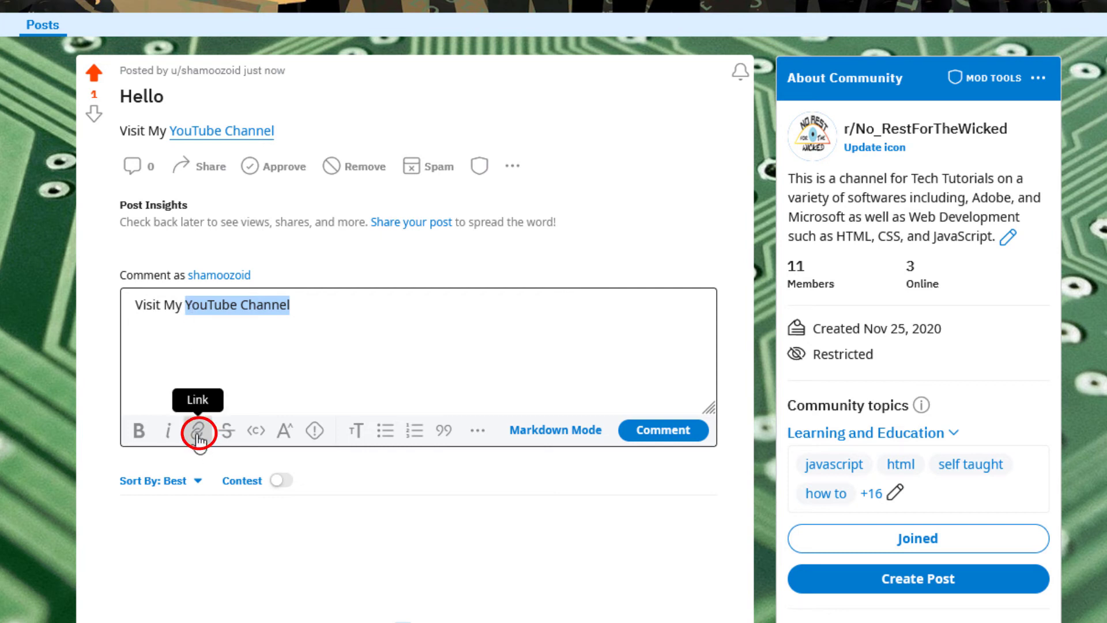
left_click(199, 431)
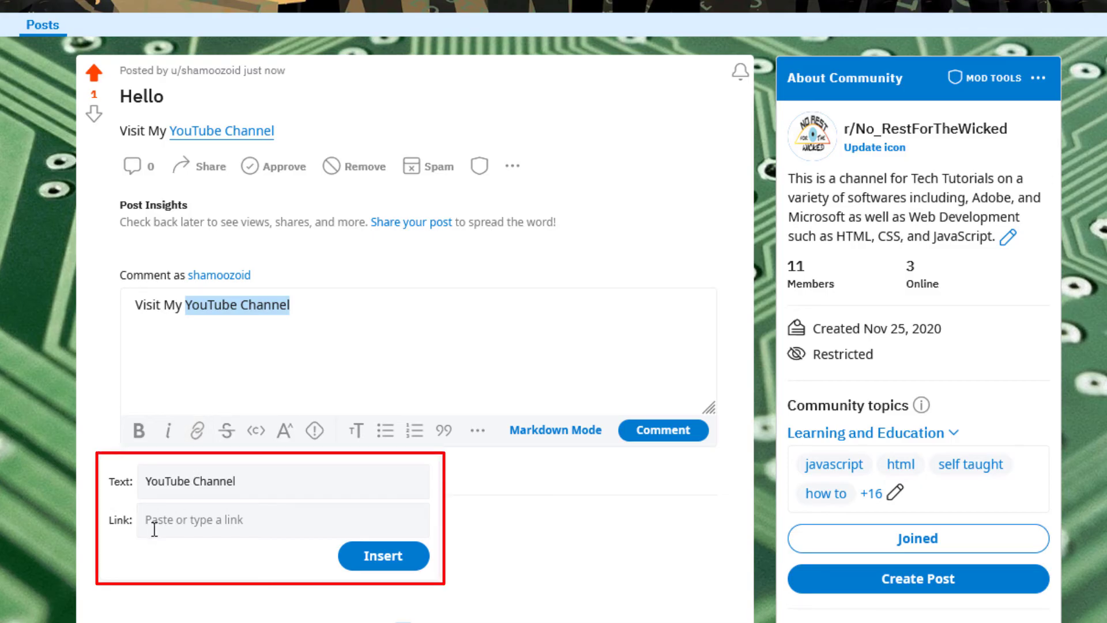
left_click(282, 520)
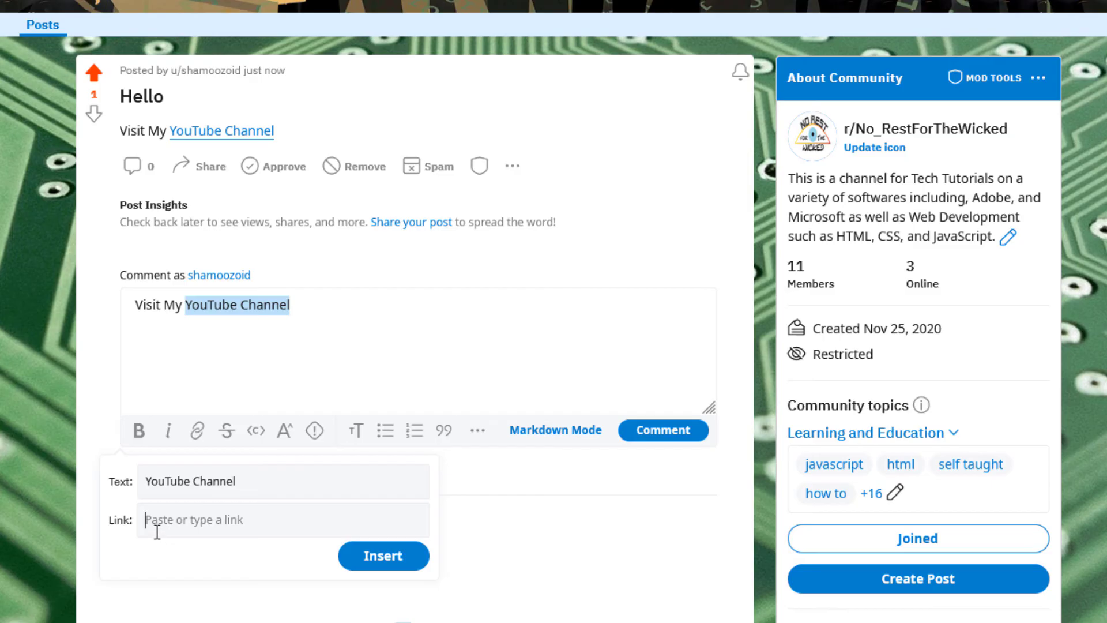
mouse_move(149, 554)
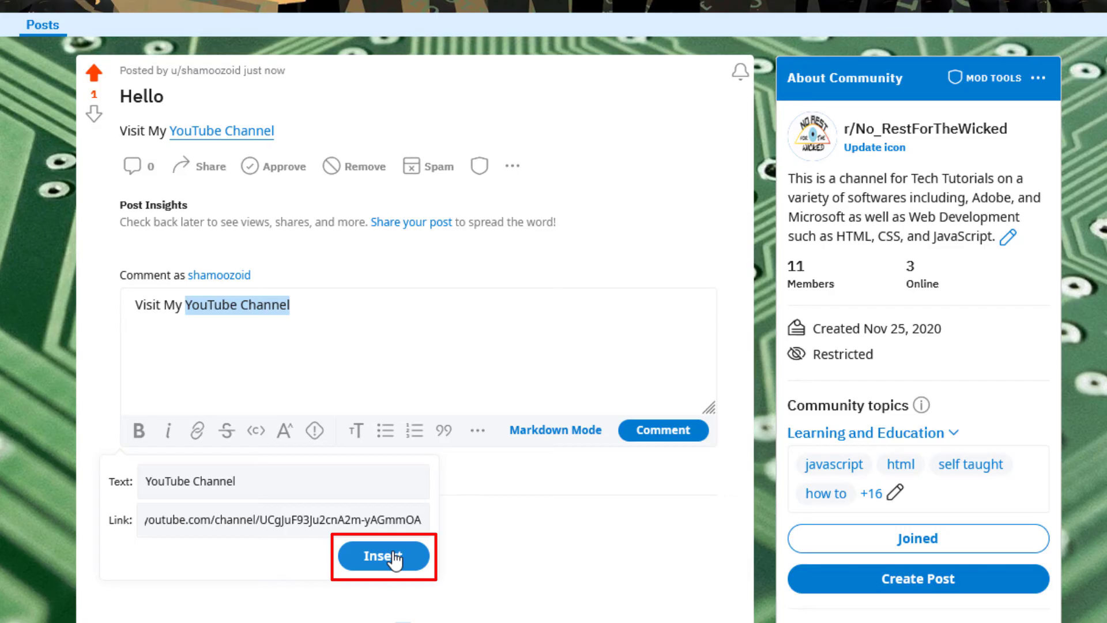
left_click(383, 557)
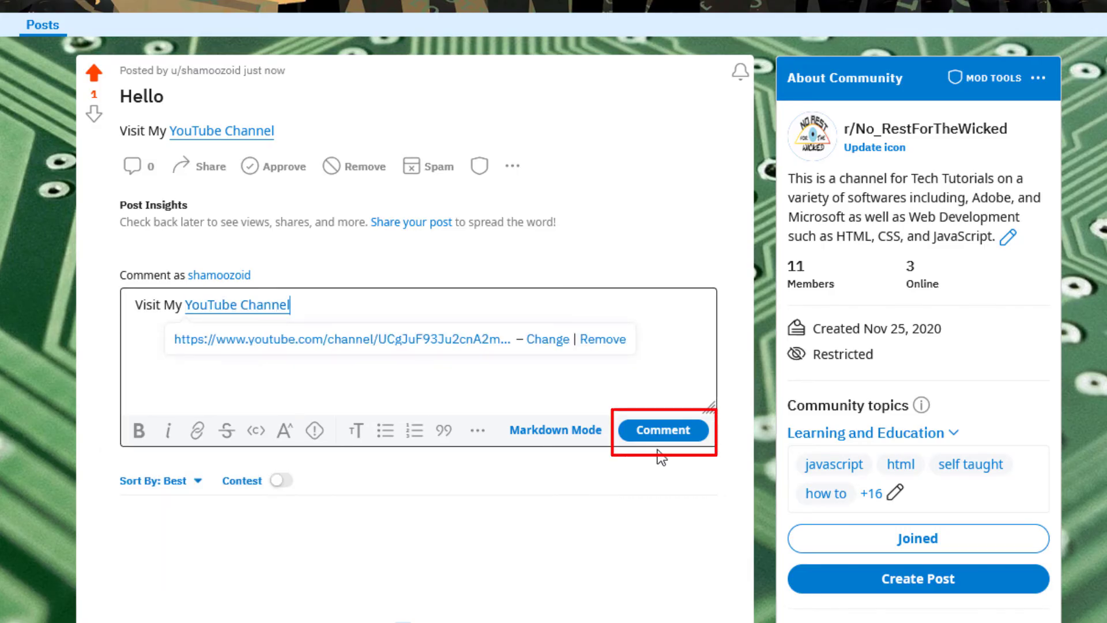
left_click(662, 430)
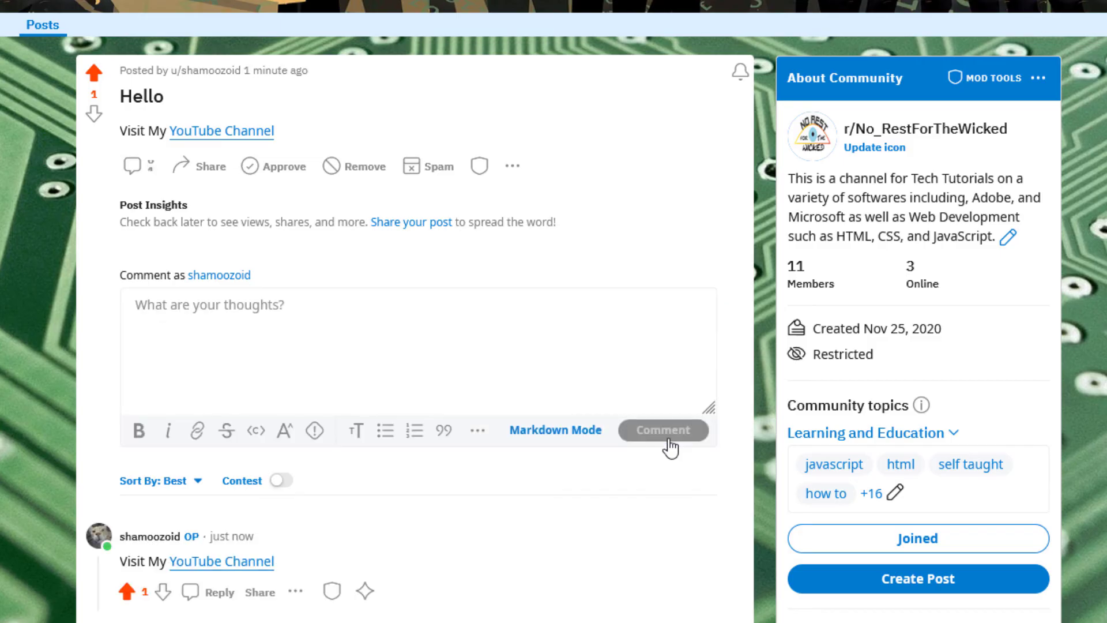
- Follow the posted comment's YouTube Channel link to the No Rest For The Wicked channel
scroll("down", 3)
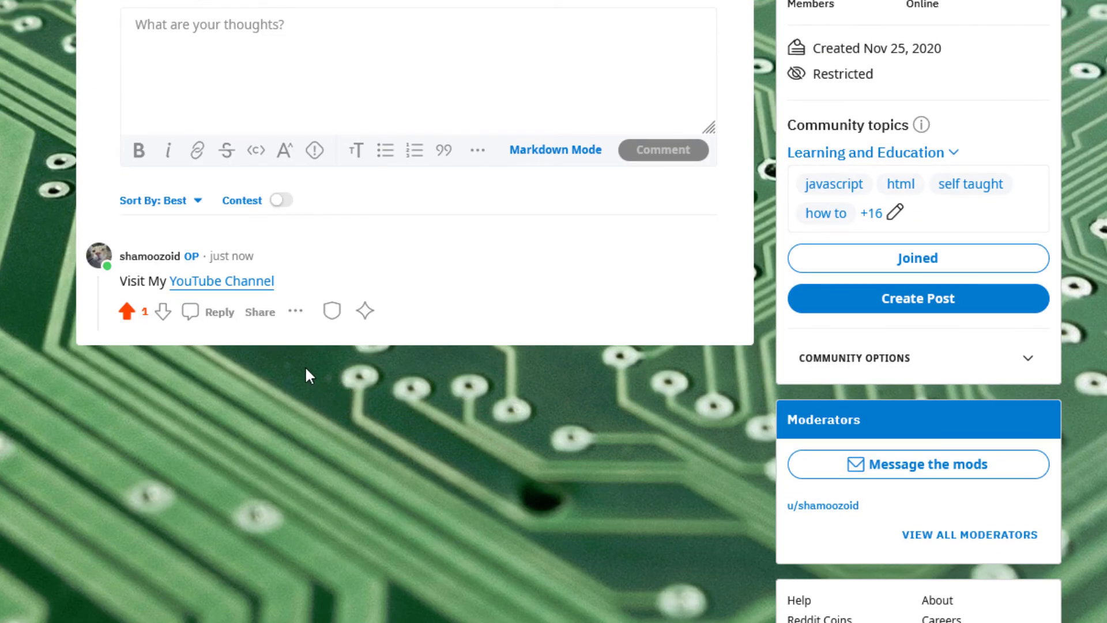
mouse_move(206, 302)
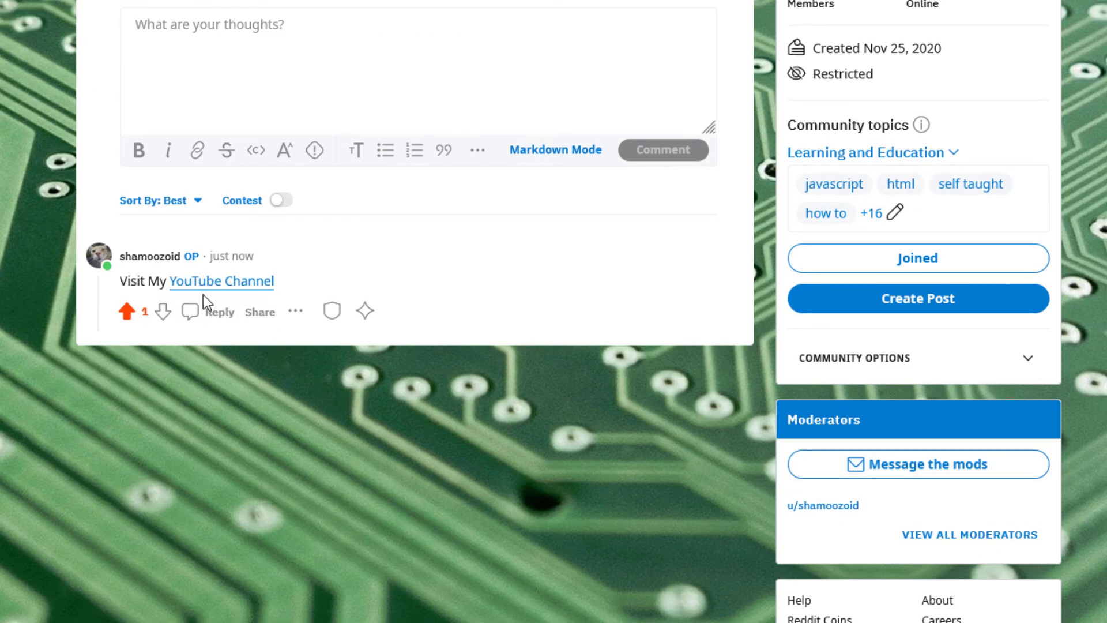
mouse_move(233, 290)
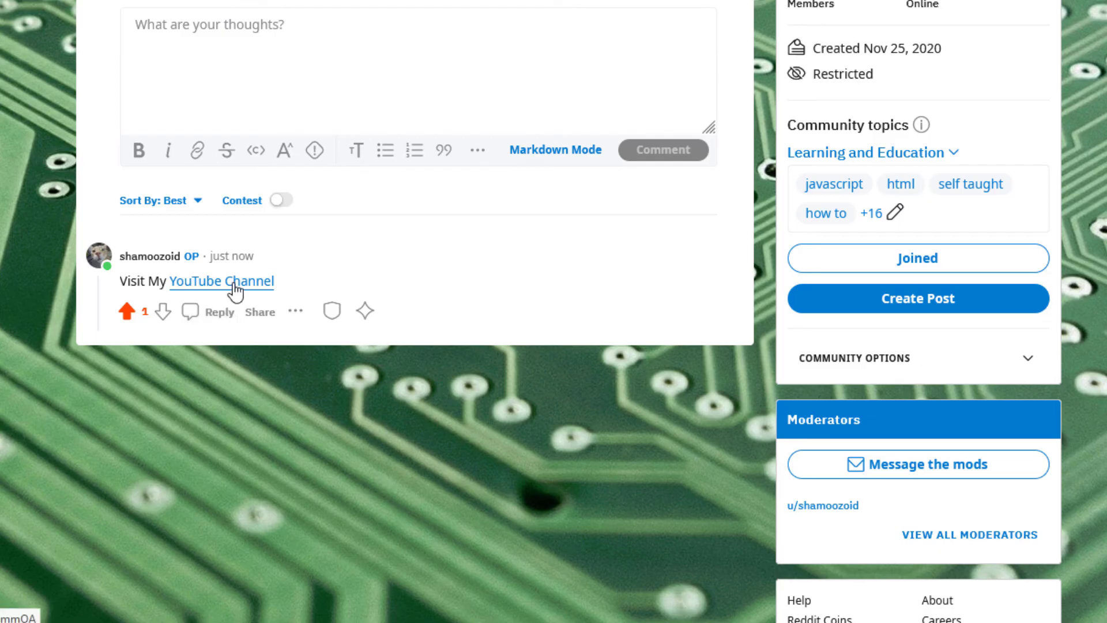
left_click(221, 282)
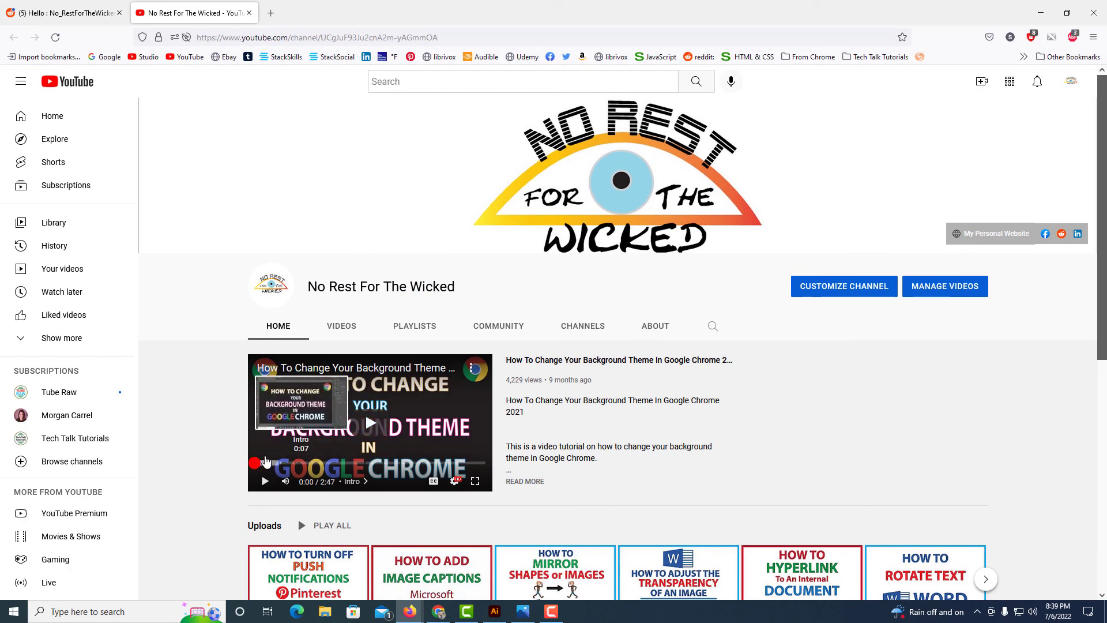
mouse_move(219, 464)
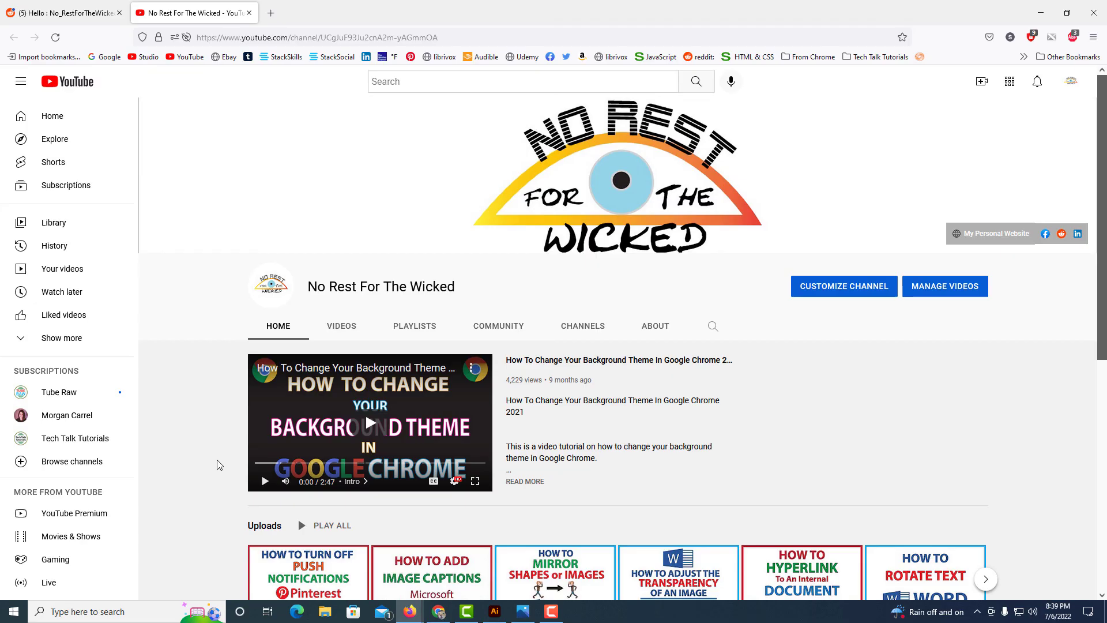